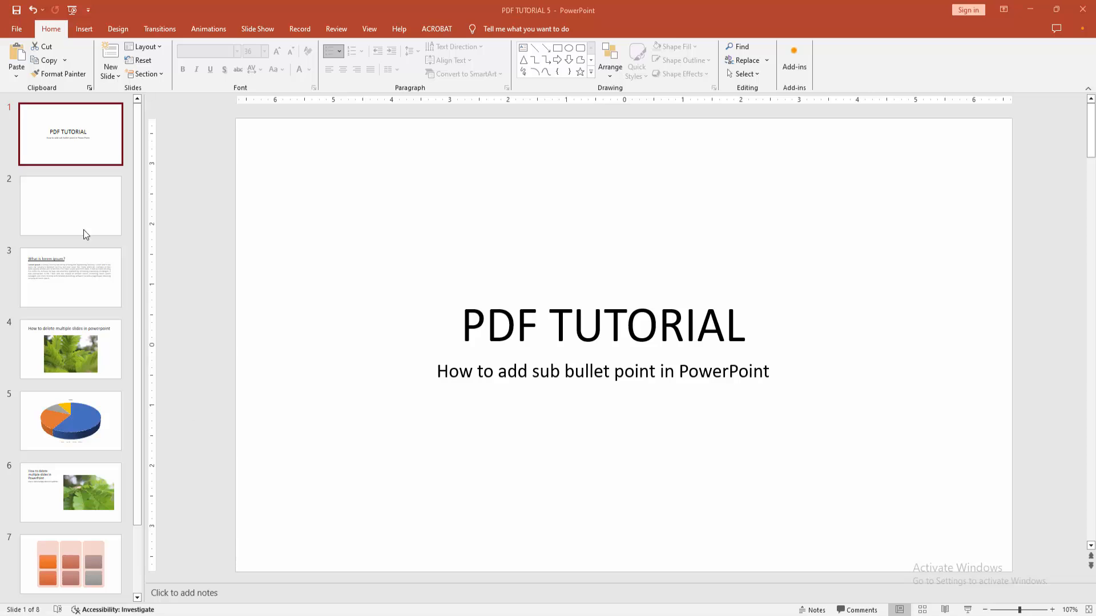
Select the blank slide 2 and start inserting a text box on it.
{"action": "left_click", "coordinate": [70, 205]}
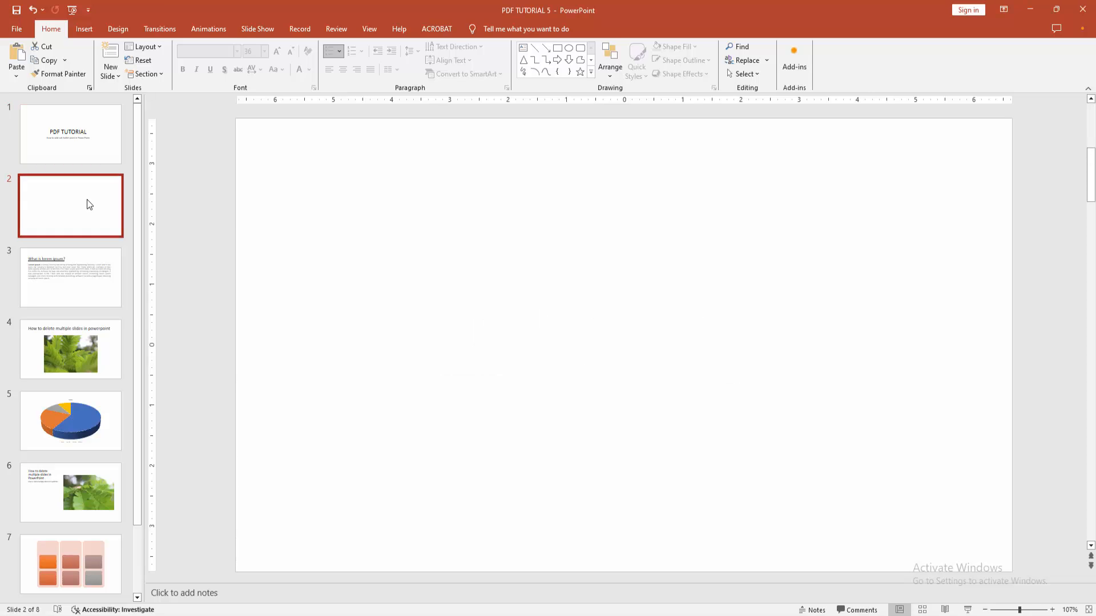
{"action": "left_click", "coordinate": [84, 28]}
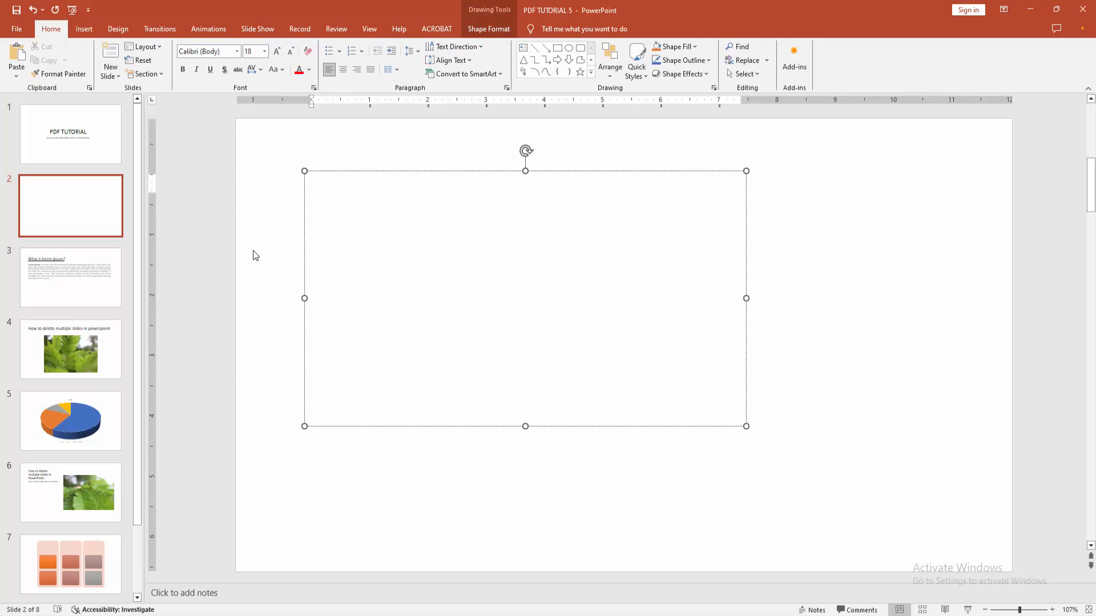
Enter OVI, JIBON, RASED, RIFAT, HSIB and JASIM on separate lines and select them all.
{"action": "type", "text": "OBI"}
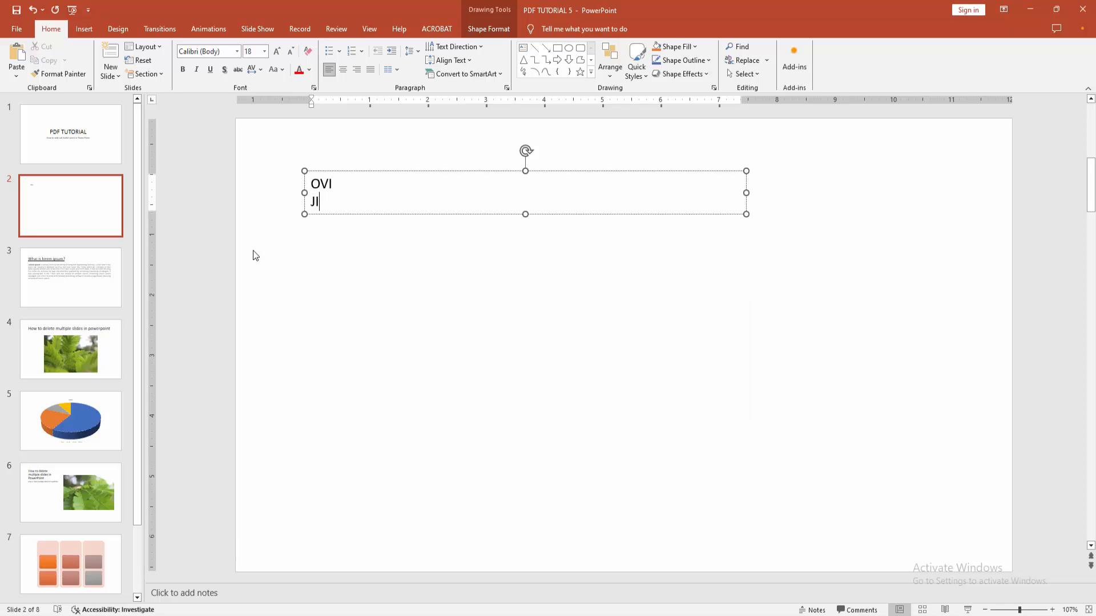
{"action": "type", "text": "BON"}
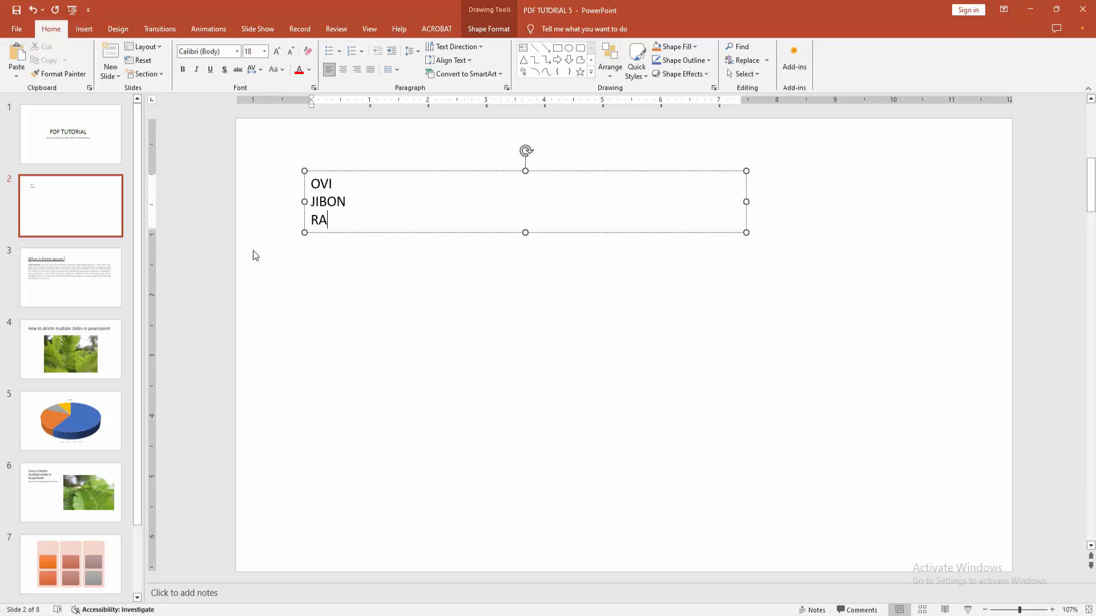
{"action": "type", "text": "SED"}
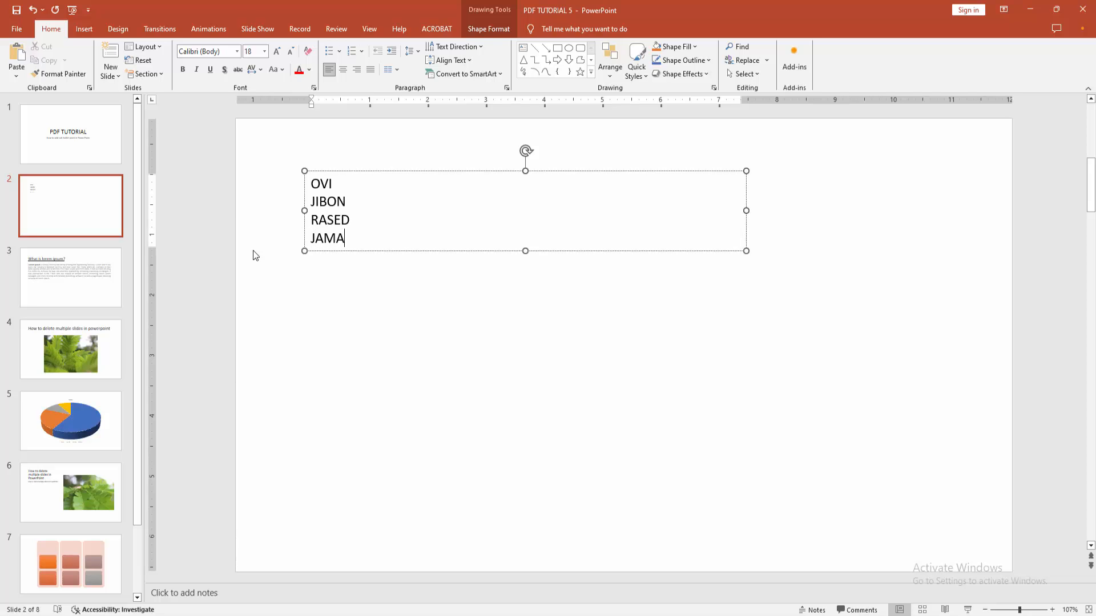
{"action": "key", "text": "Backspace"}
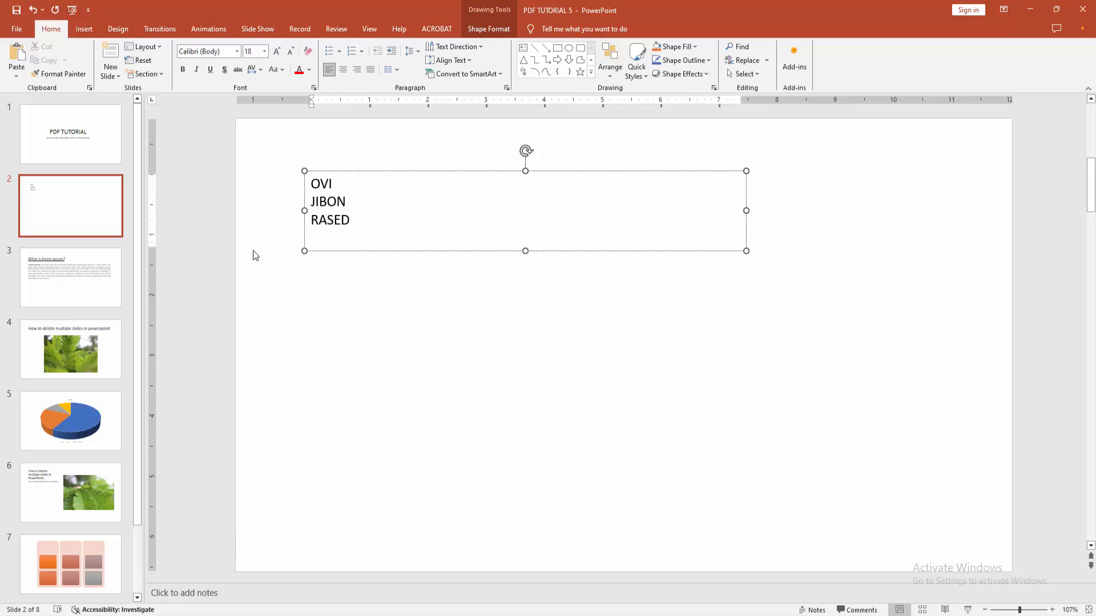
{"action": "type", "text": "RIFAT"}
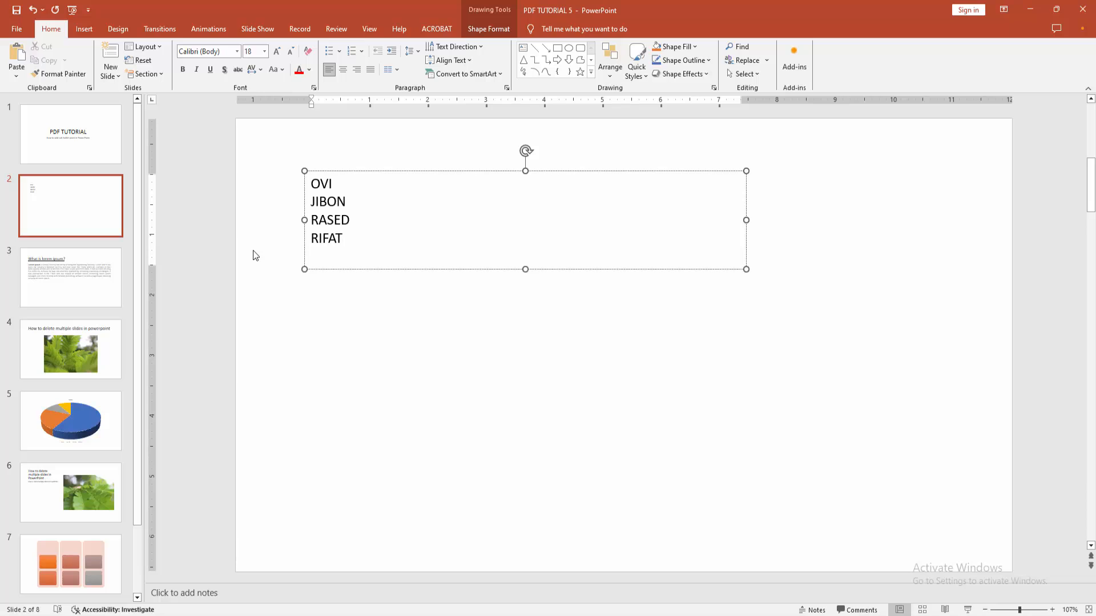
{"action": "type", "text": "HSIB"}
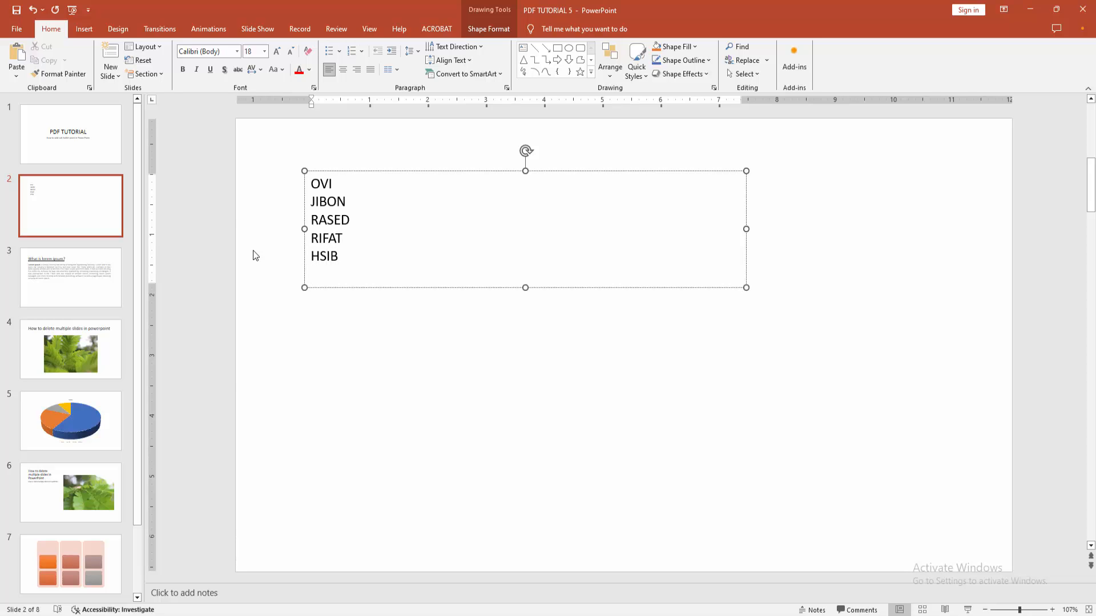
{"action": "type", "text": "JA"}
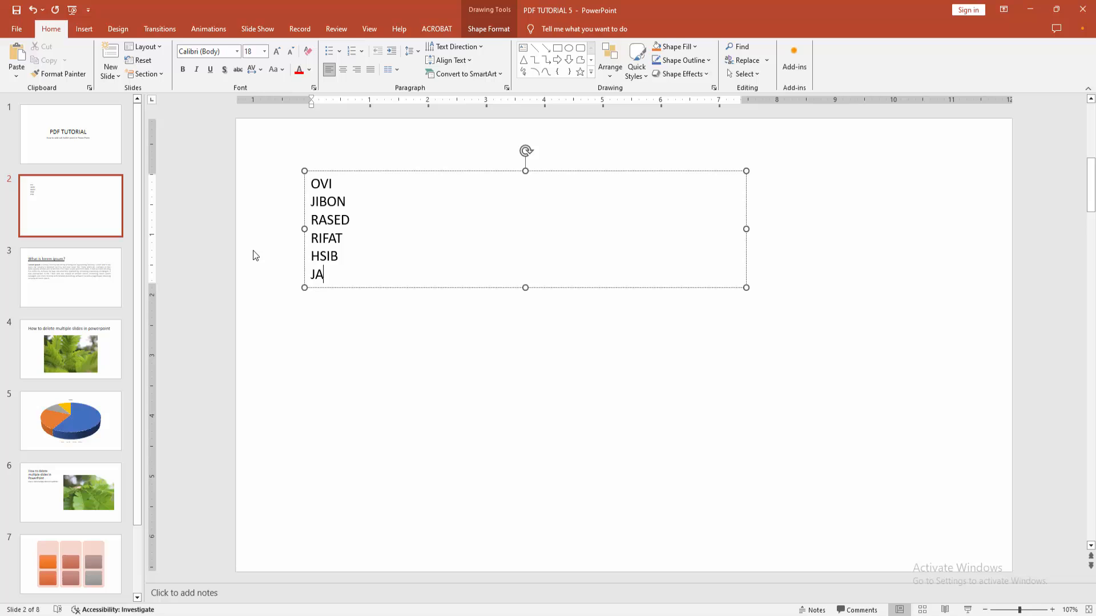
{"action": "type", "text": "SIM"}
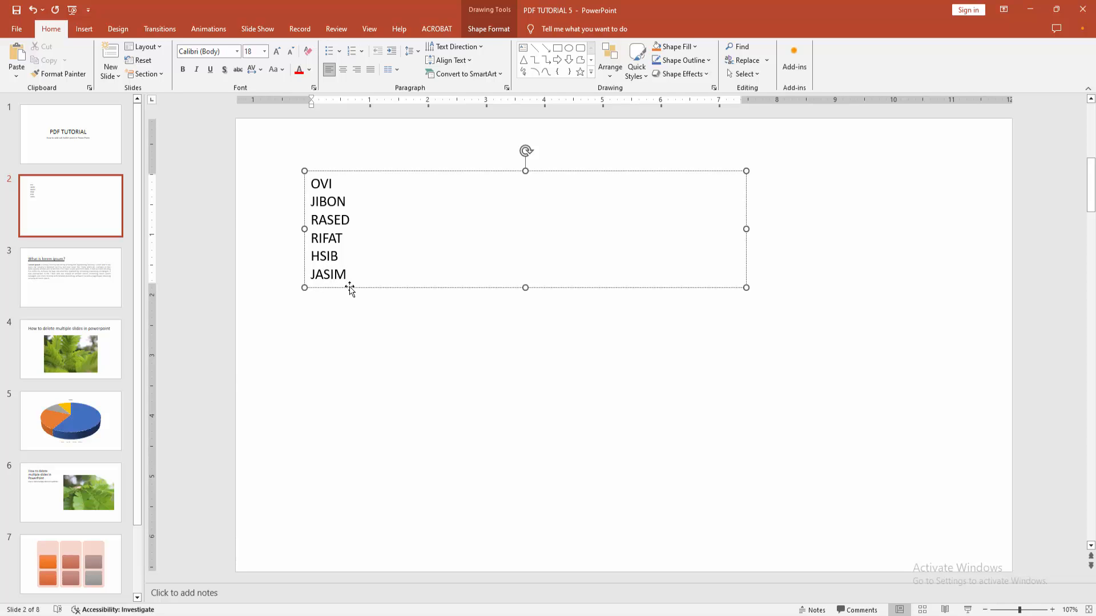
{"action": "key", "text": "ctrl+a"}
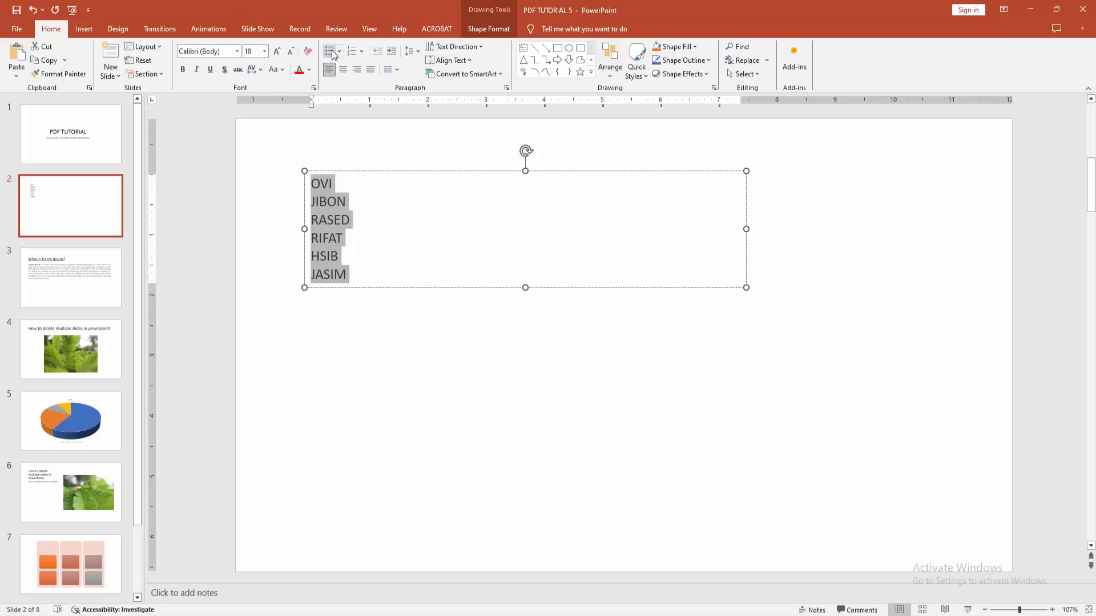
Apply bullets to the six names and enlarge the text to size 32.
{"action": "left_click", "coordinate": [328, 51]}
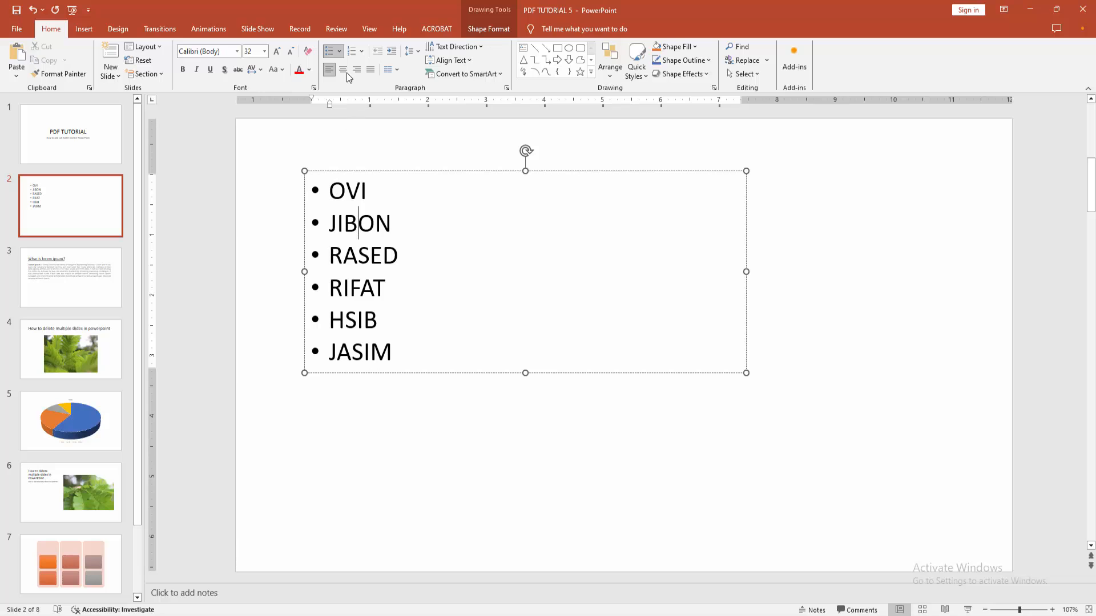
{"action": "left_click", "coordinate": [329, 52]}
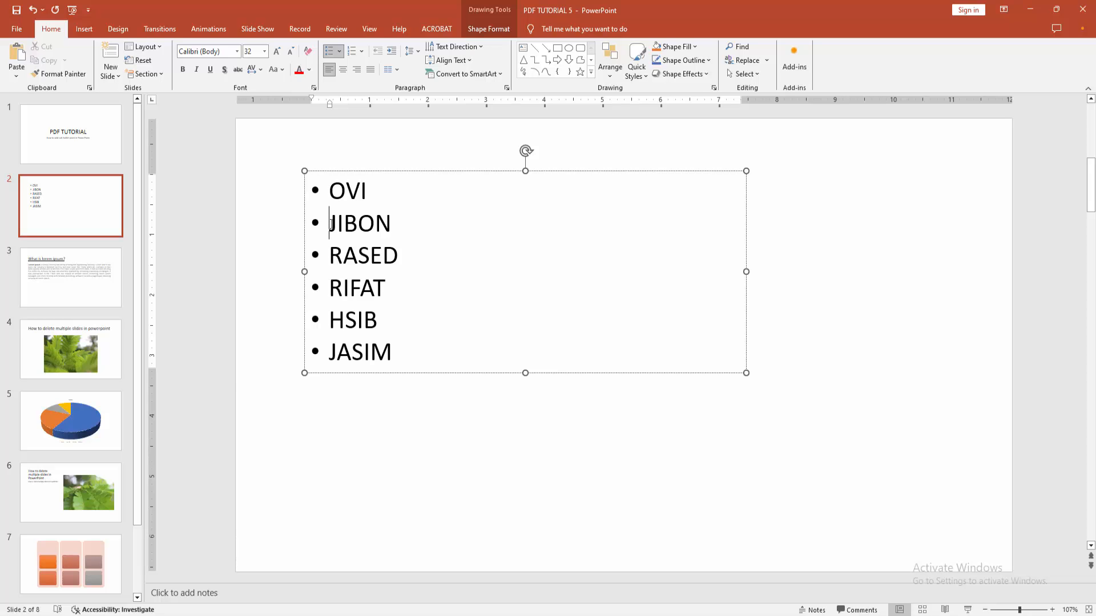
Demote JIBON one level, RASED/RIFAT two, HSIB/JASIM three, then leave the text box.
{"action": "key", "text": "Tab"}
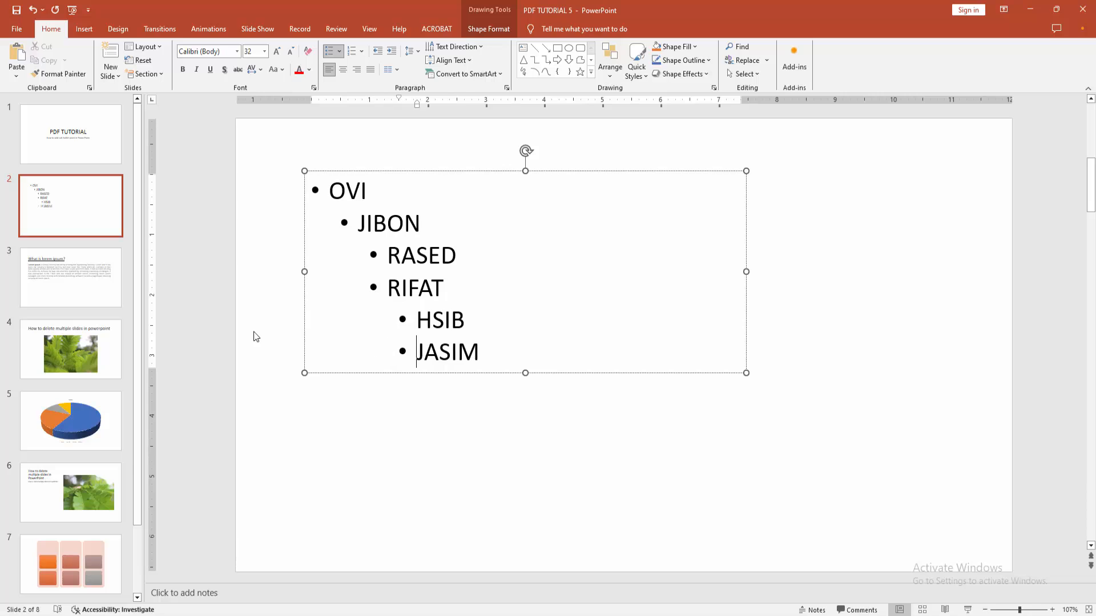
{"action": "left_click", "coordinate": [253, 335]}
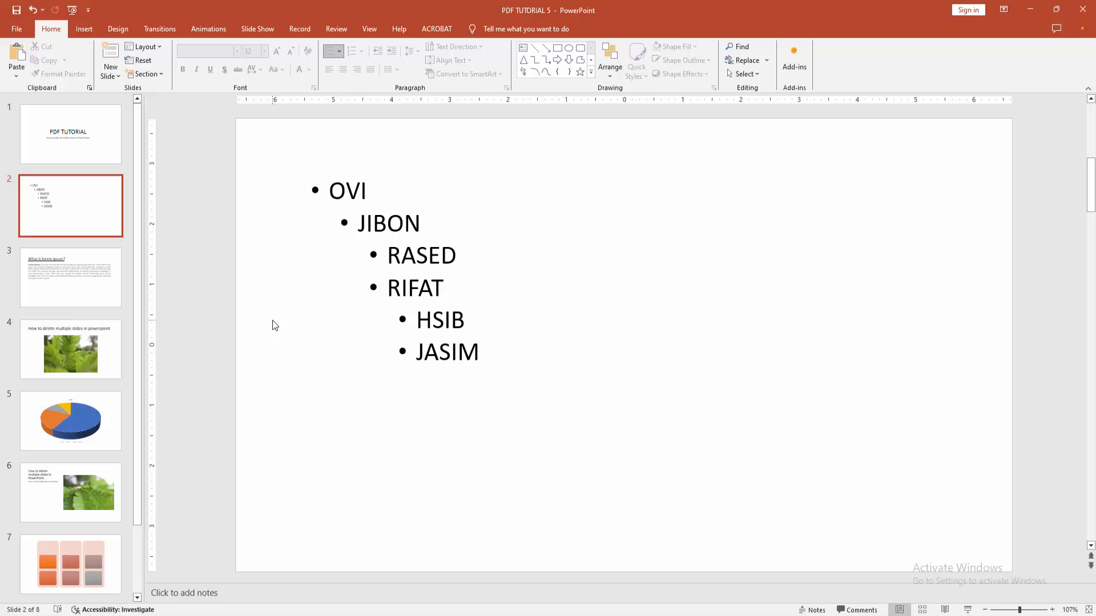
{"action": "mouse_move", "coordinate": [271, 322]}
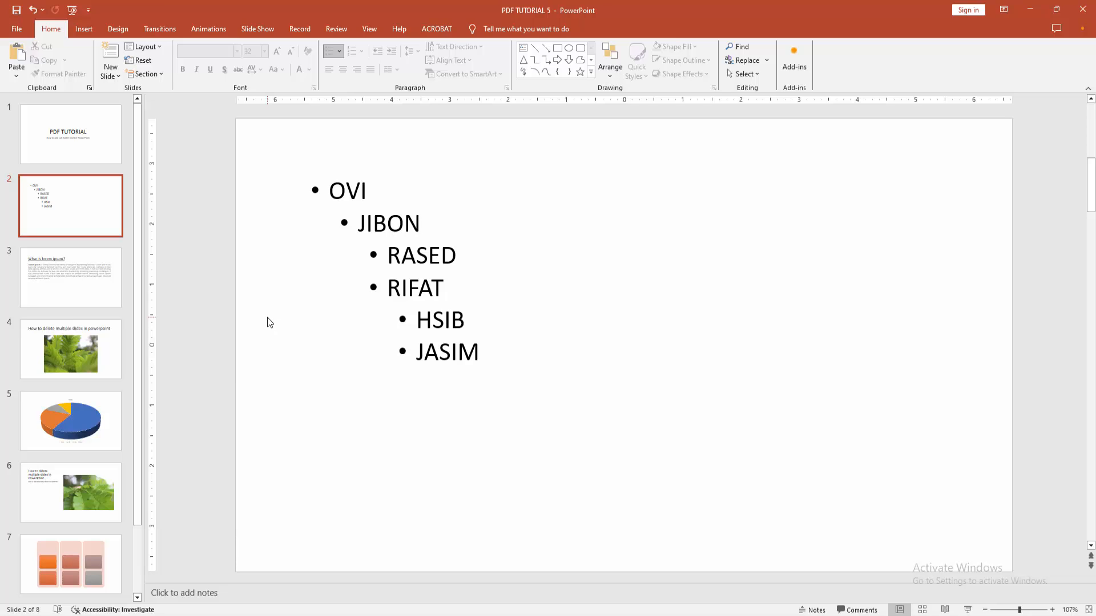